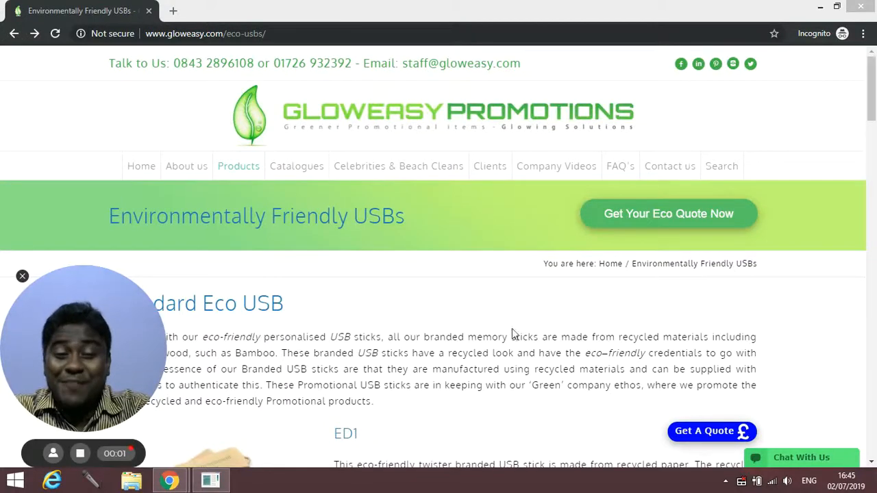
pyautogui.moveTo(368, 261)
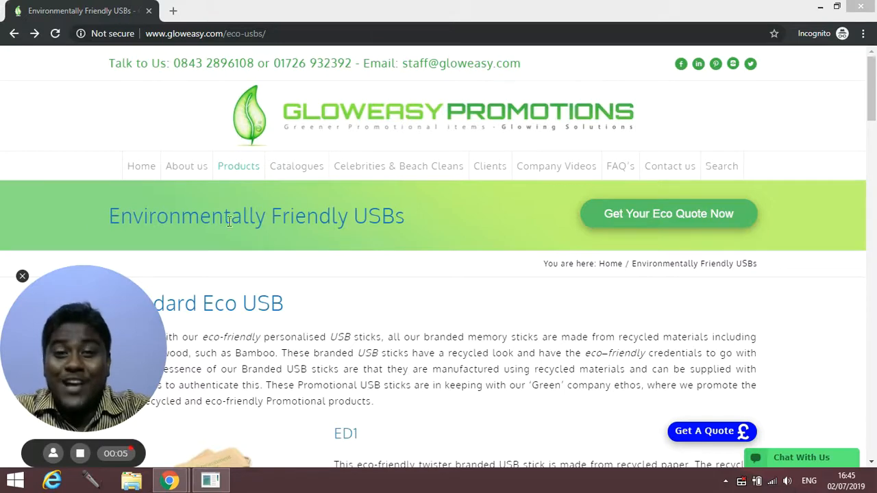
pyautogui.moveTo(301, 311)
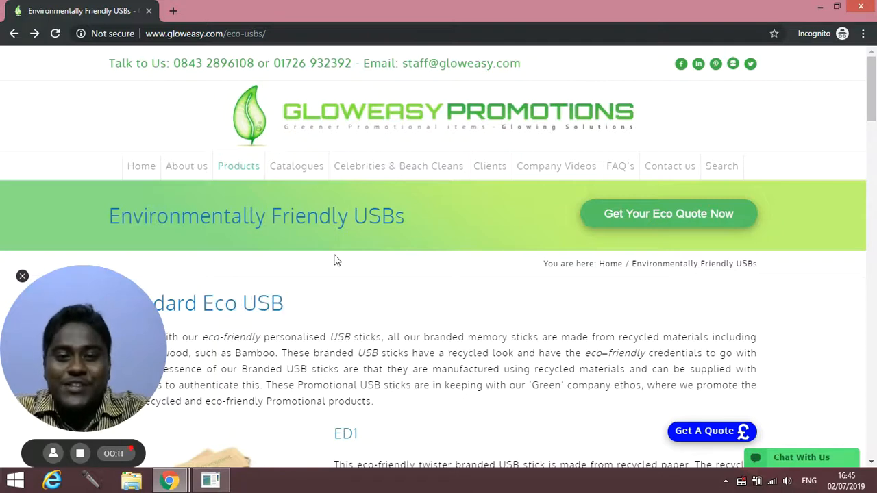
# Scroll the Eco USBs page down to the Standard Eco USB section and the ED1 listing
pyautogui.click(239, 166)
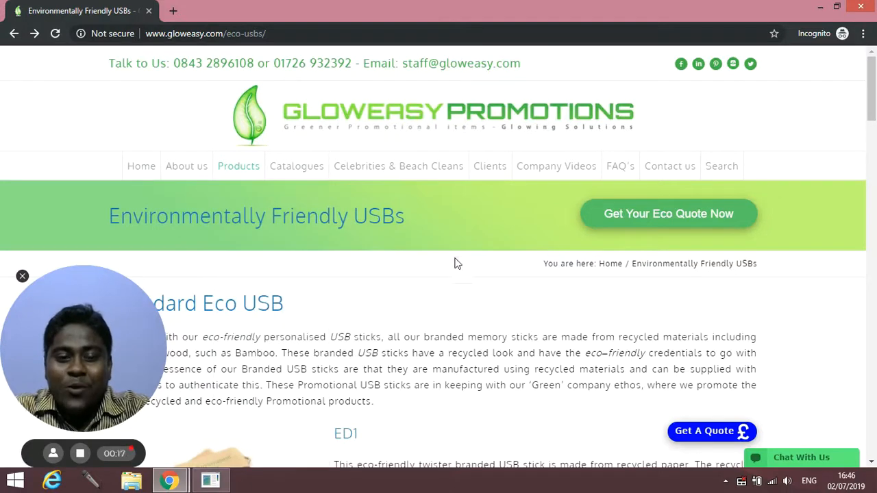
pyautogui.scroll(-3)
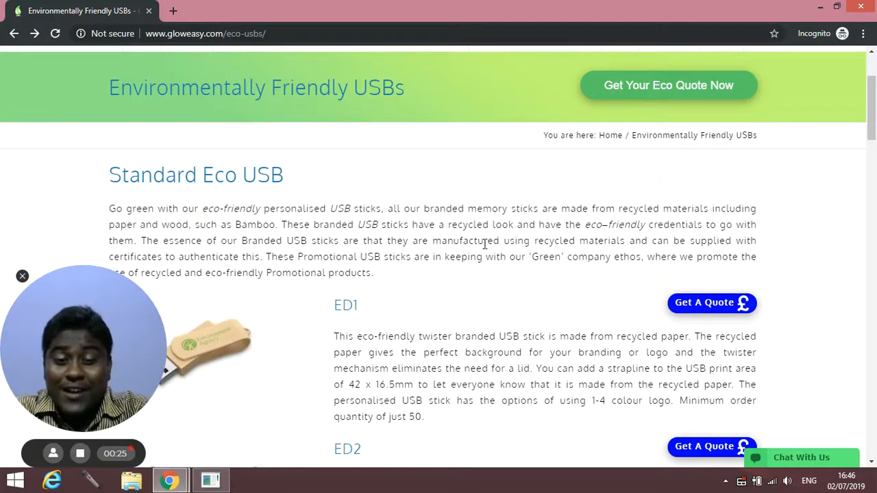
pyautogui.moveTo(510, 252)
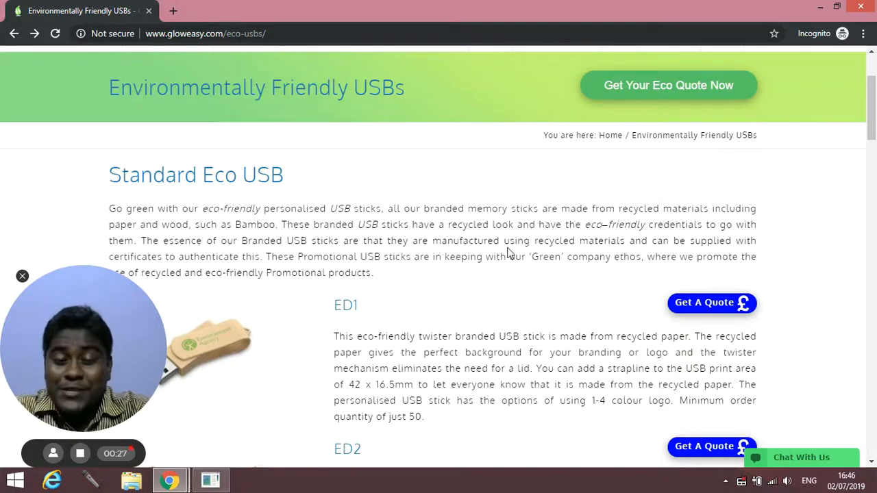
pyautogui.scroll(-3)
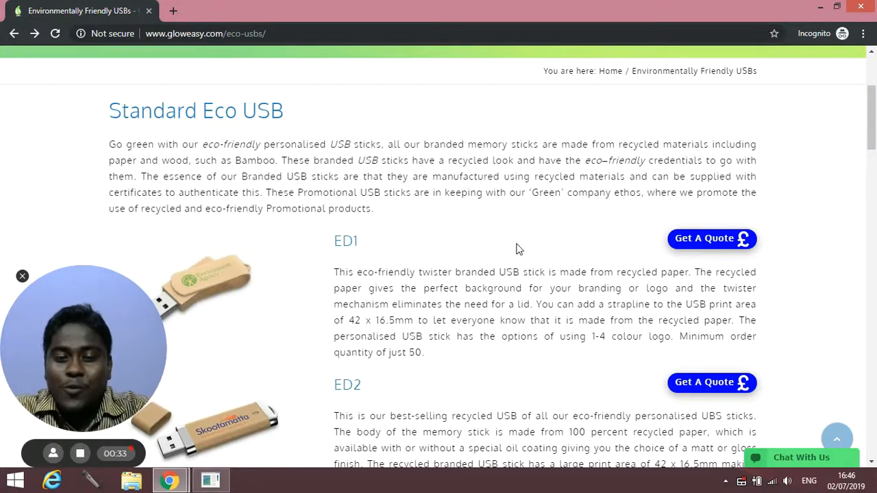
pyautogui.moveTo(470, 234)
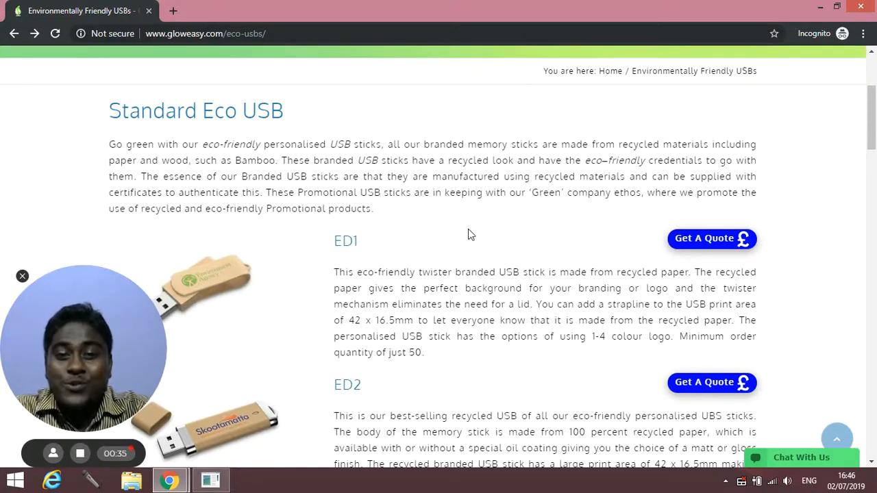
pyautogui.moveTo(490, 226)
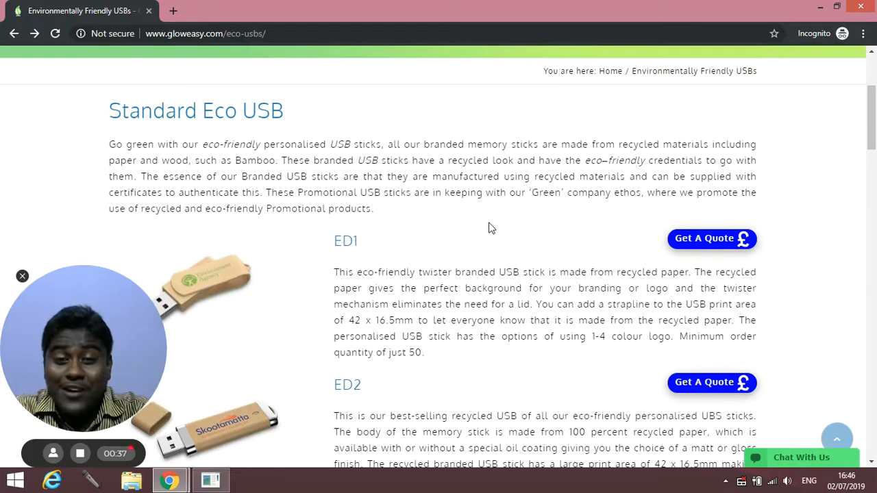
pyautogui.moveTo(461, 209)
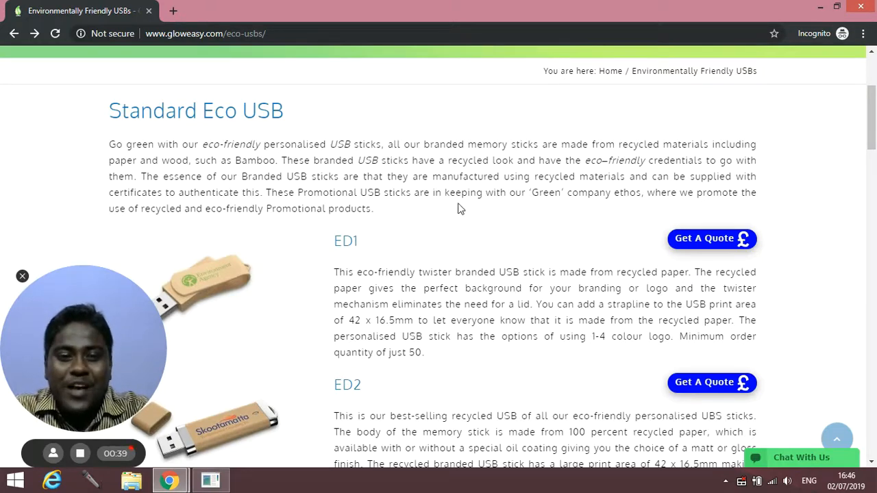
pyautogui.scroll(-3)
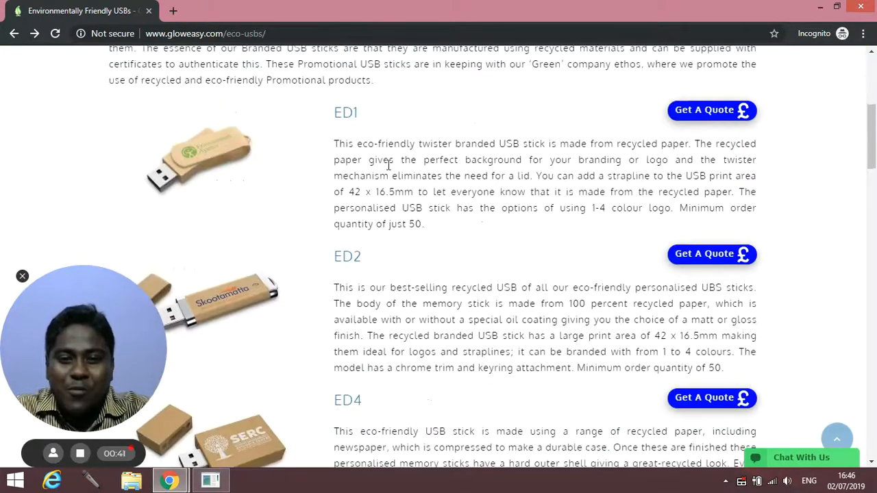
pyautogui.scroll(-3)
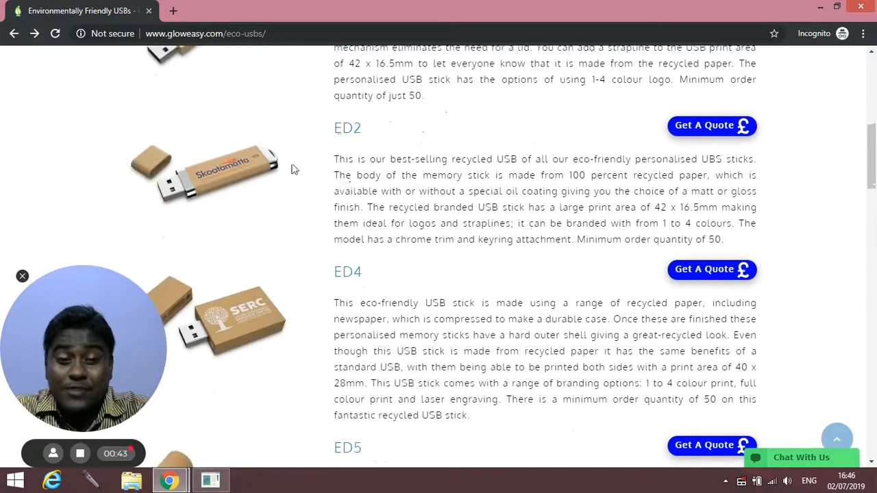
pyautogui.scroll(-3)
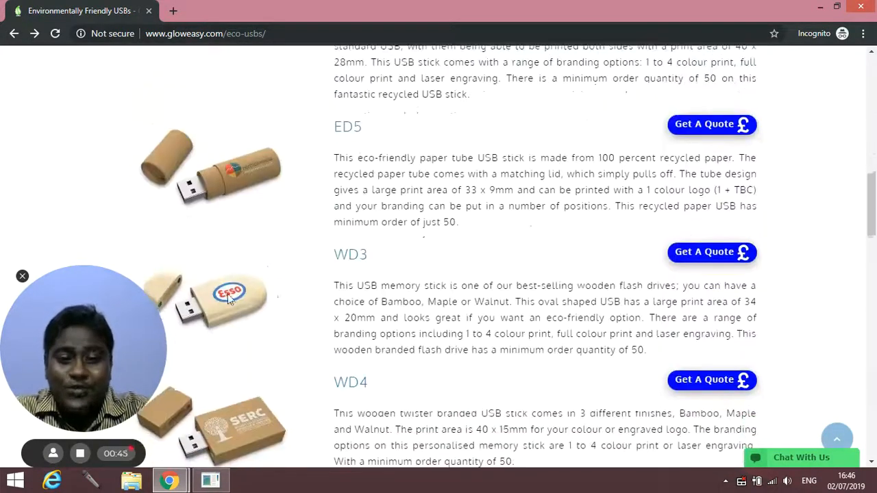
pyautogui.scroll(-3)
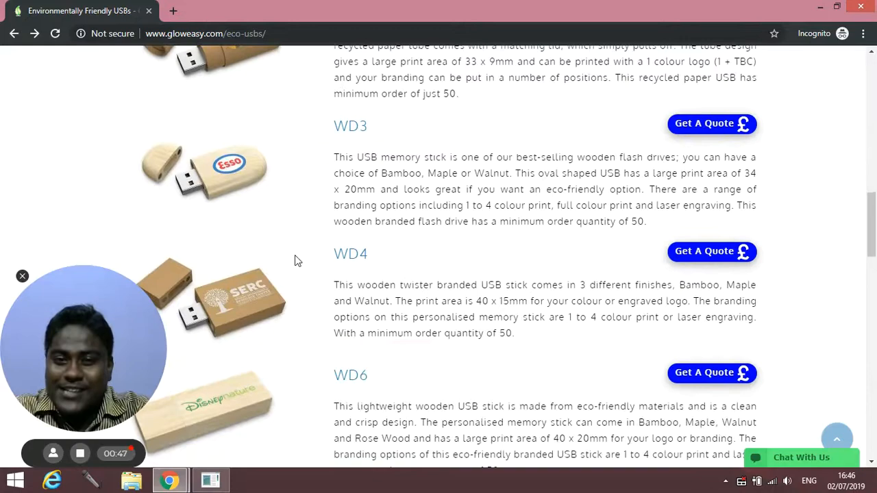
pyautogui.scroll(-3)
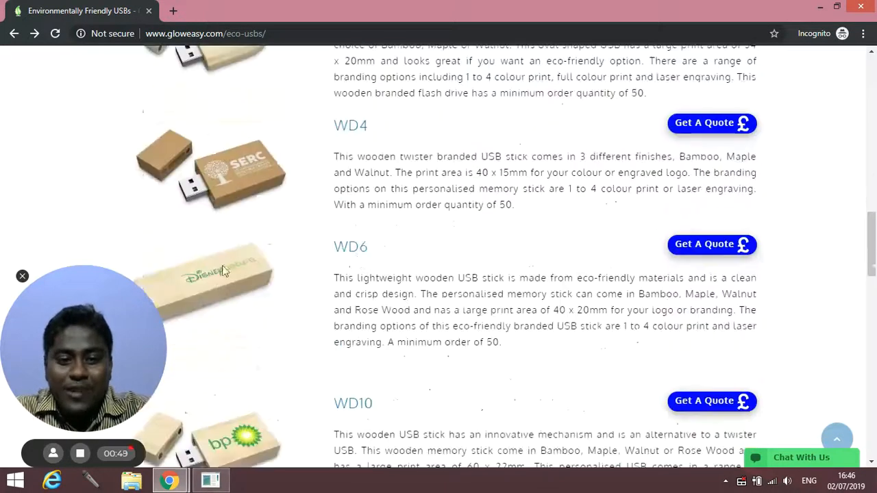
pyautogui.scroll(-3)
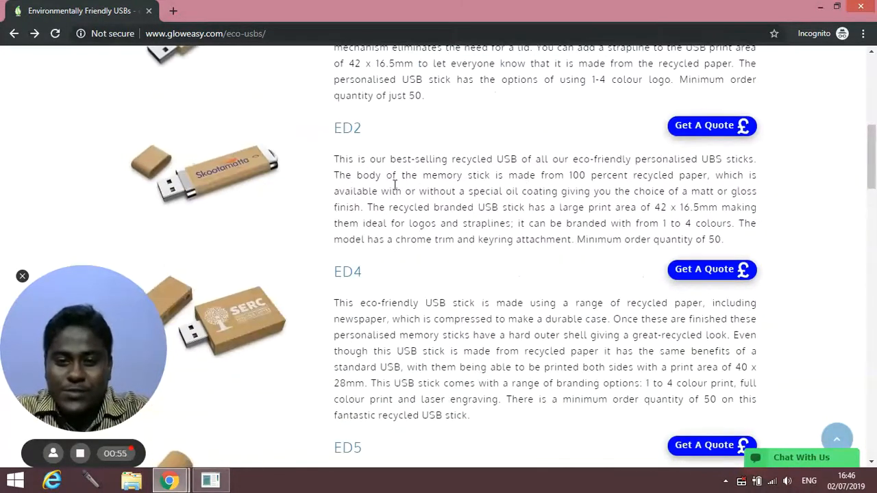
pyautogui.scroll(3)
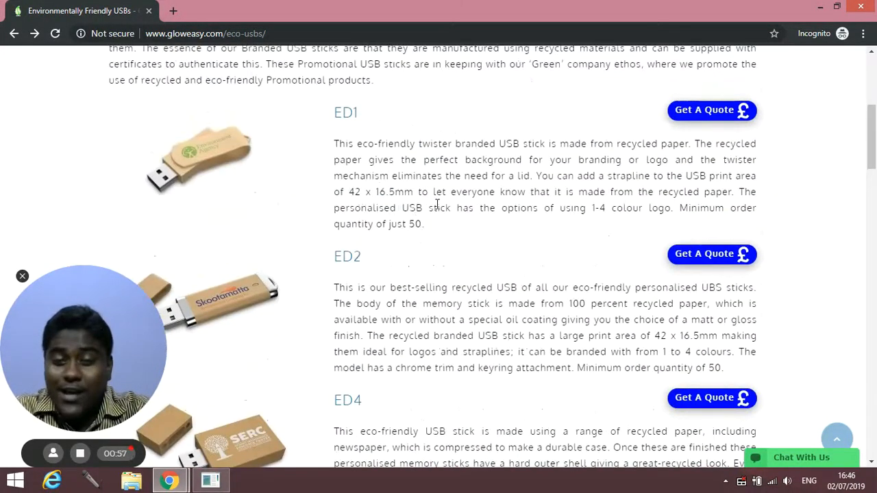
pyautogui.moveTo(420, 192)
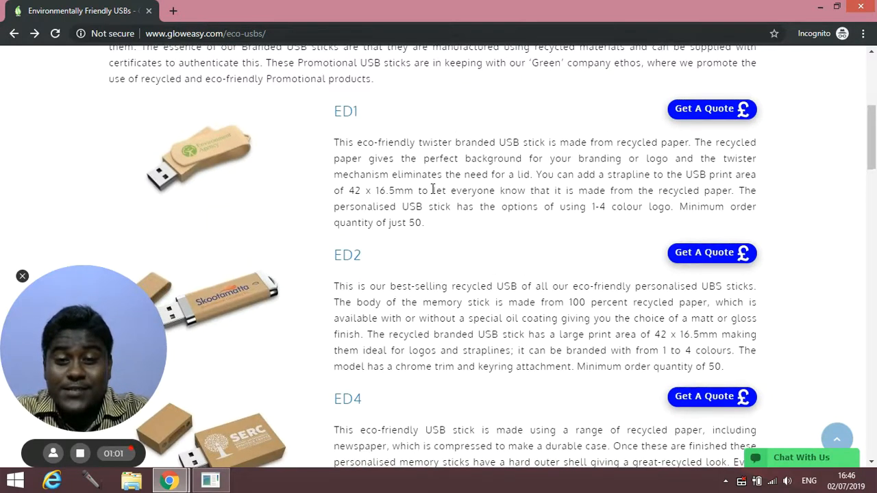
pyautogui.scroll(-3)
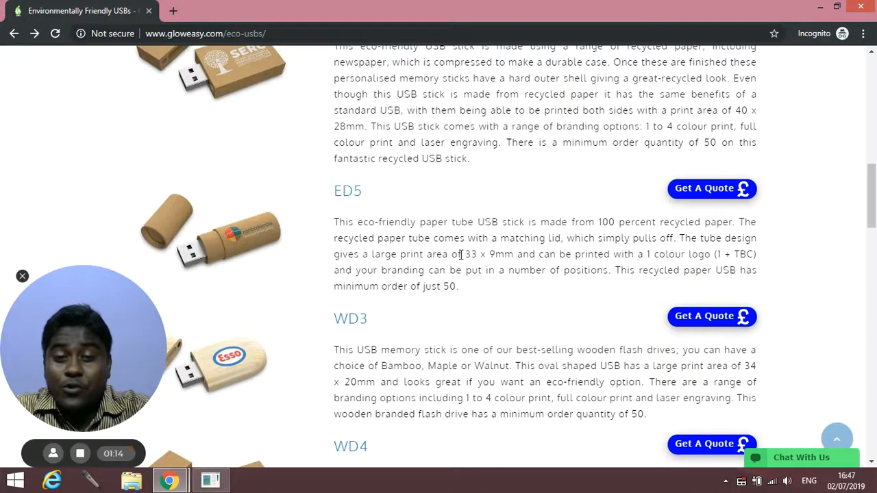
pyautogui.moveTo(433, 200)
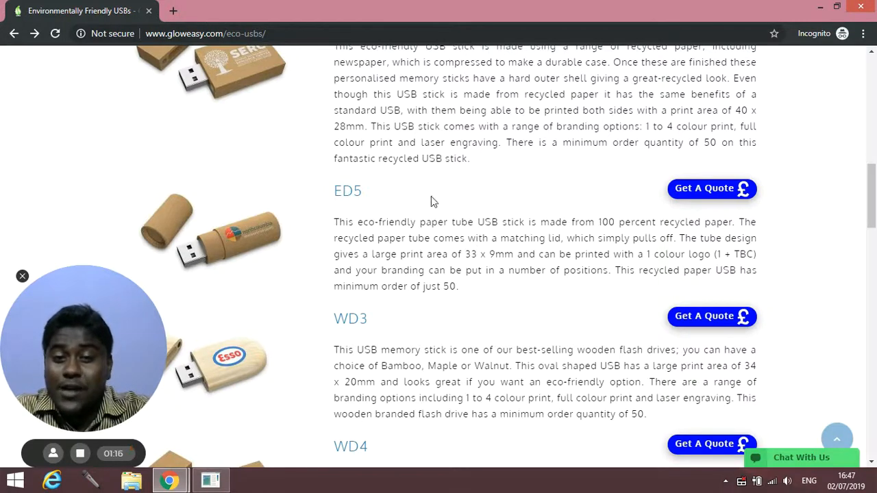
pyautogui.scroll(-3)
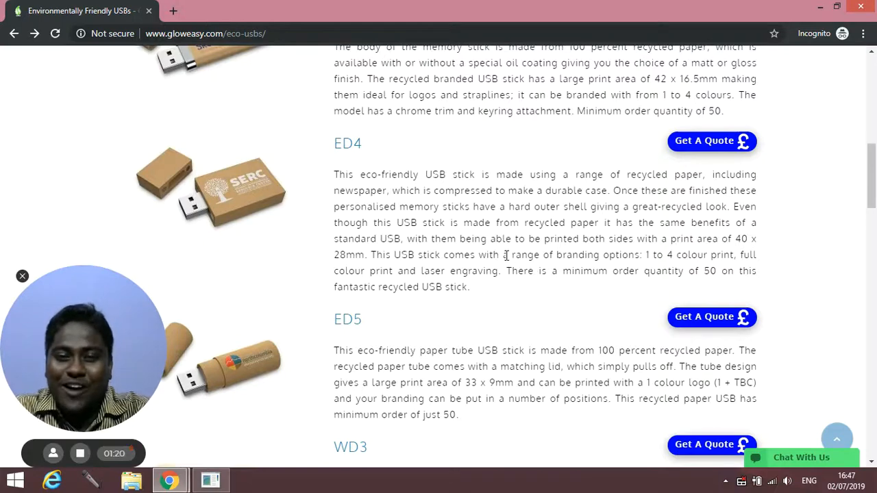
pyautogui.scroll(3)
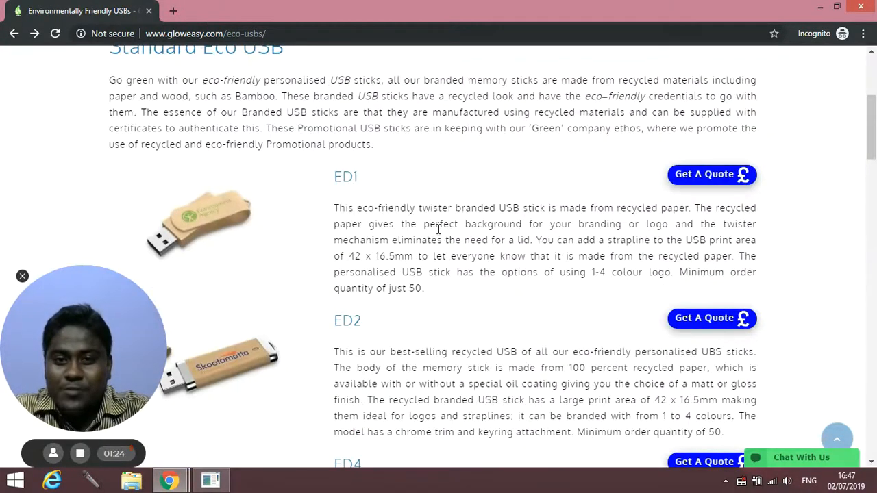
pyautogui.moveTo(697, 183)
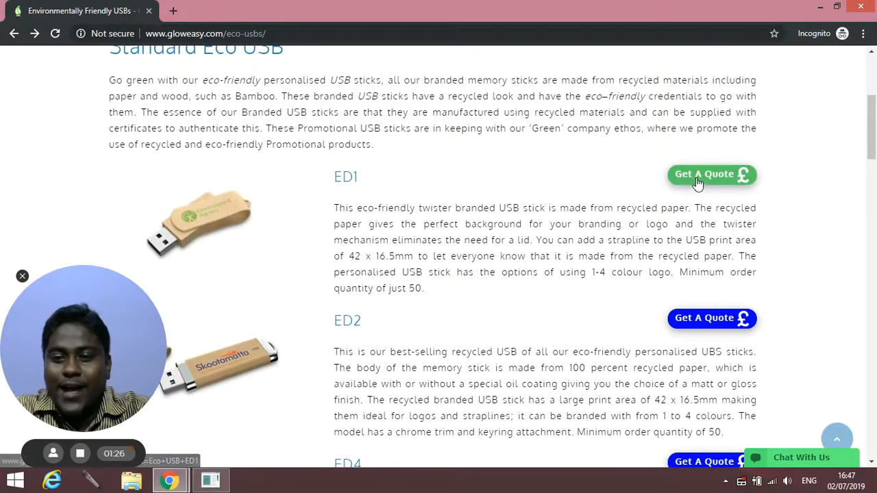
# Request a quote for the ED1 eco USB, loading the Free Rapid Quote form
pyautogui.click(711, 174)
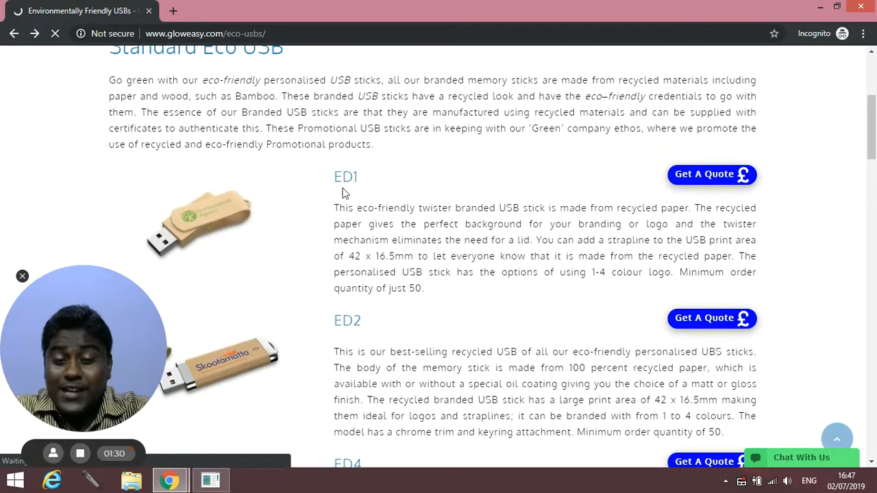
pyautogui.click(712, 174)
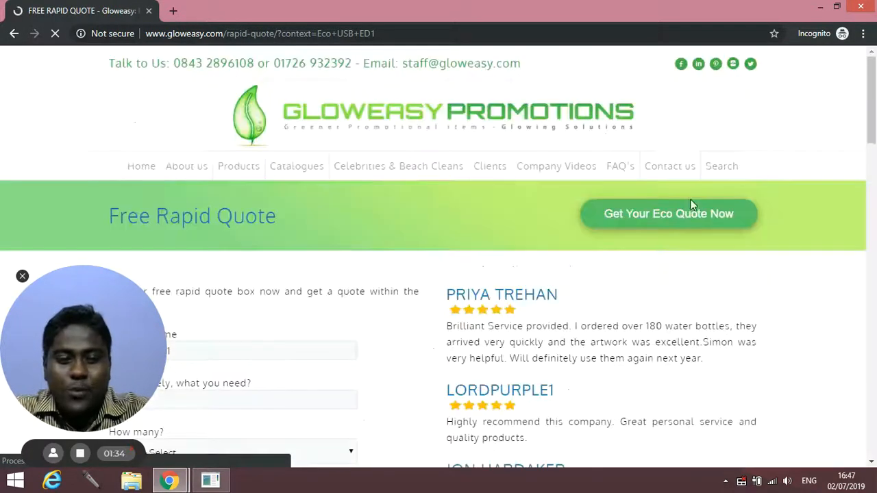
pyautogui.scroll(-3)
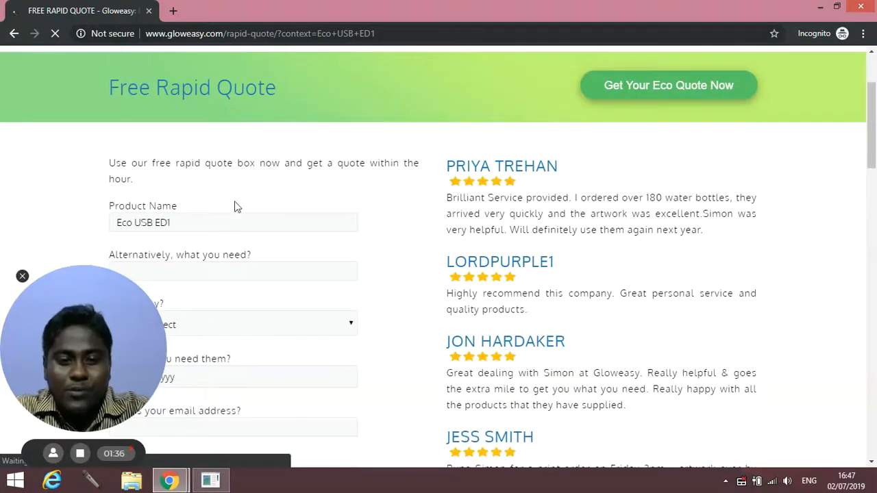
pyautogui.scroll(-3)
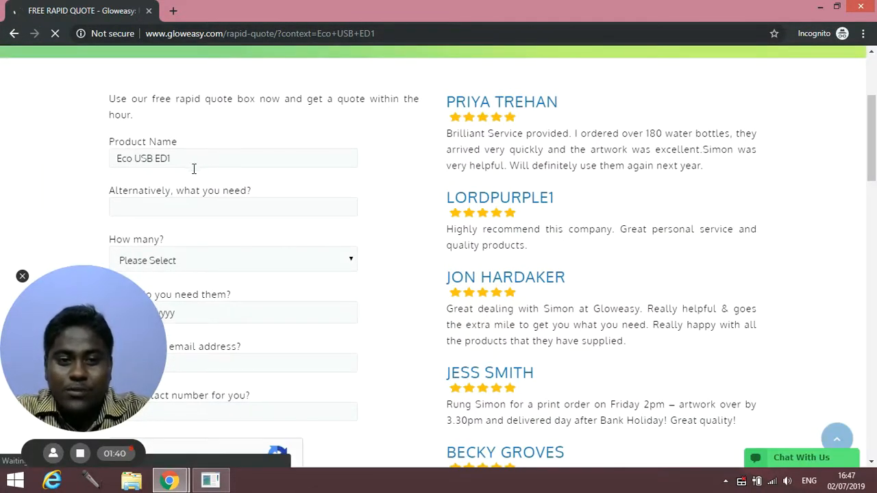
pyautogui.scroll(-3)
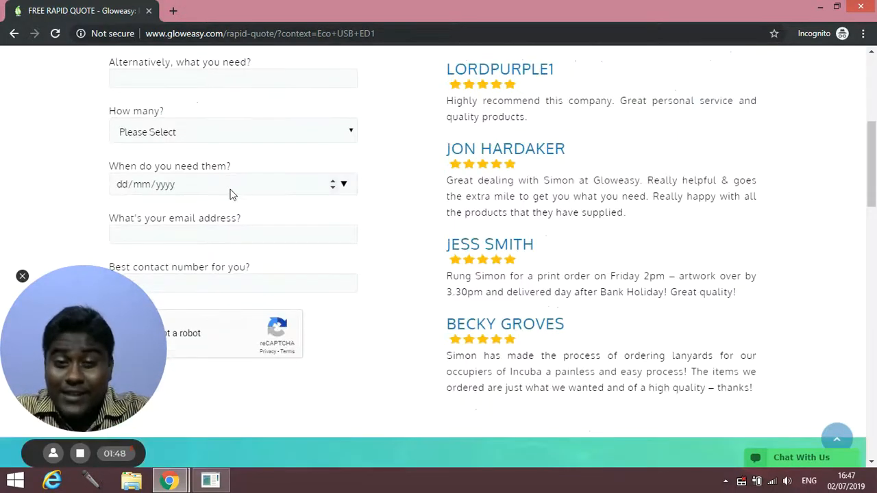
pyautogui.scroll(-3)
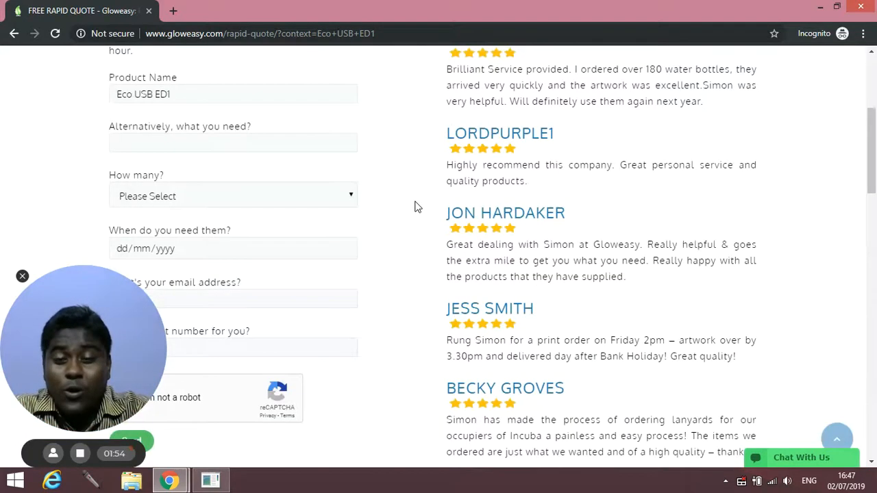
pyautogui.scroll(3)
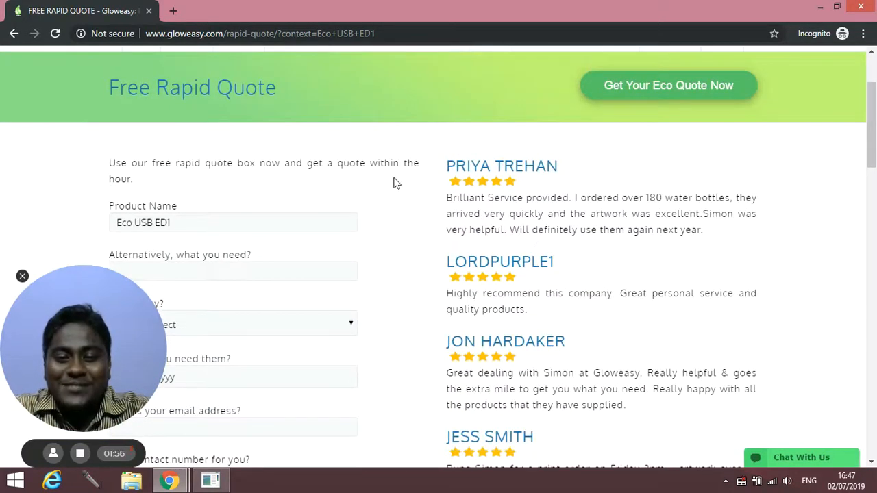
pyautogui.scroll(3)
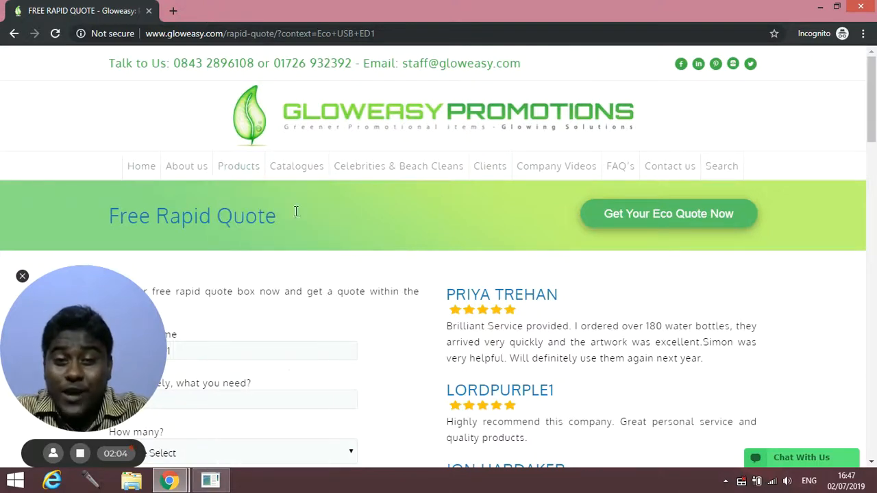
pyautogui.moveTo(417, 246)
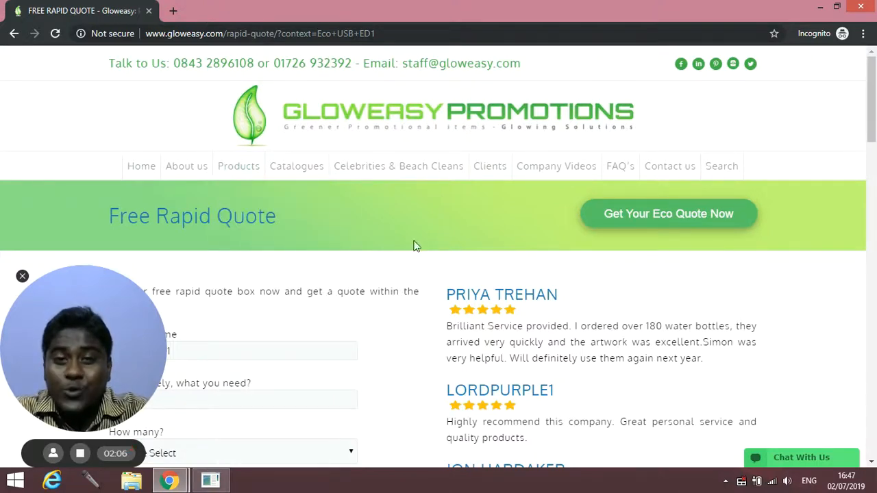